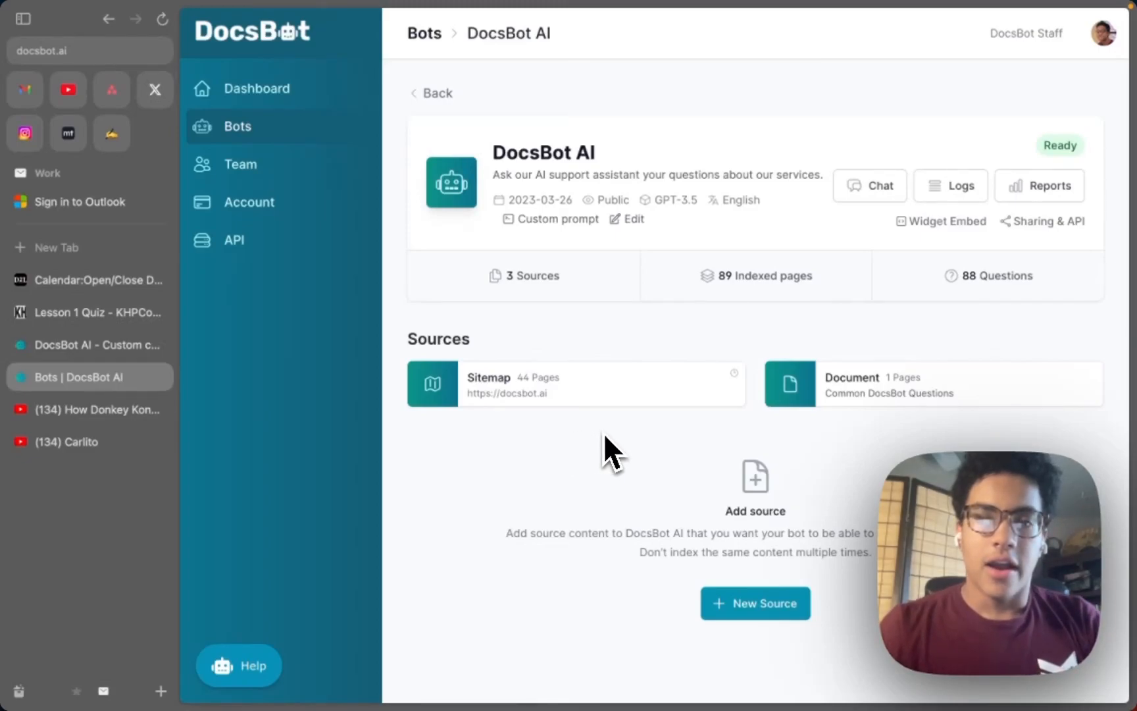
mouse_move(743, 425)
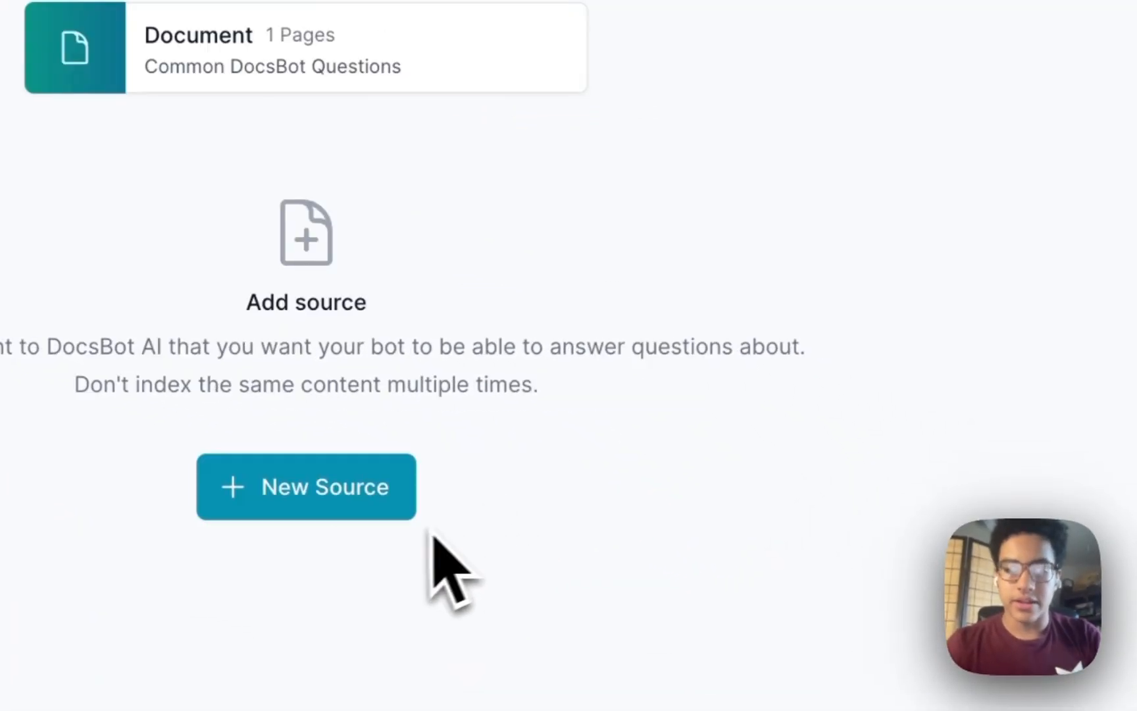
Add a new Q&A source to the bot to write FAQs
click(306, 485)
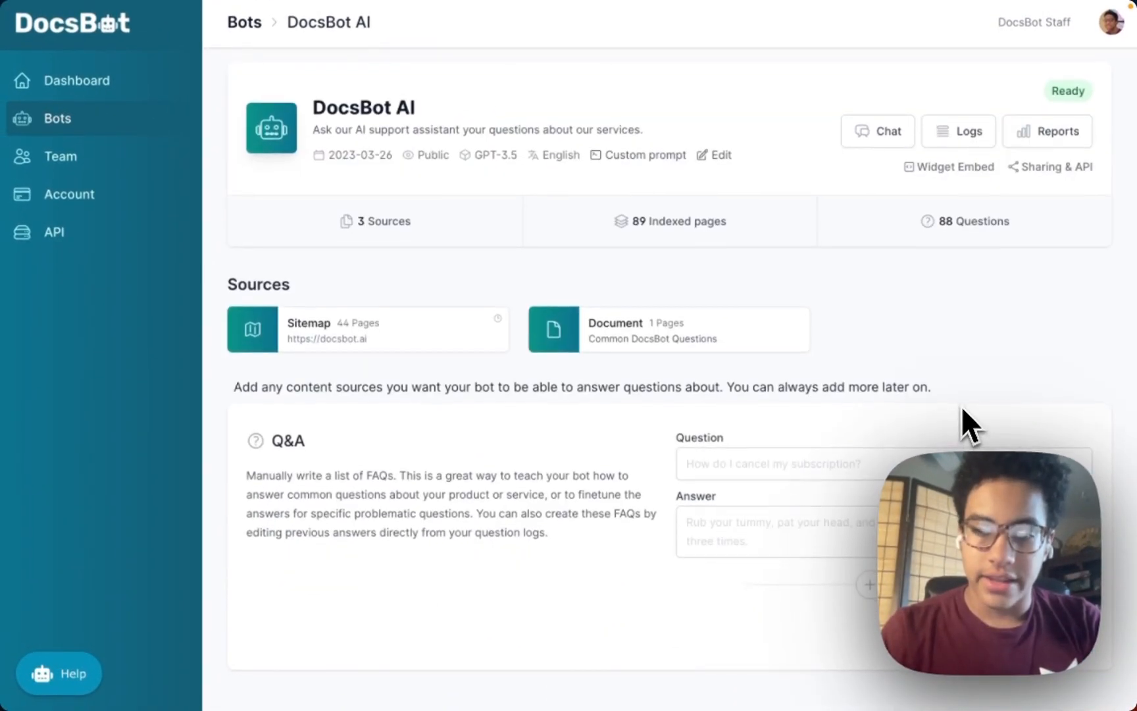
Enter 'How do I cancel my subscription?' with answer 'j', then add a second pair
click(772, 466)
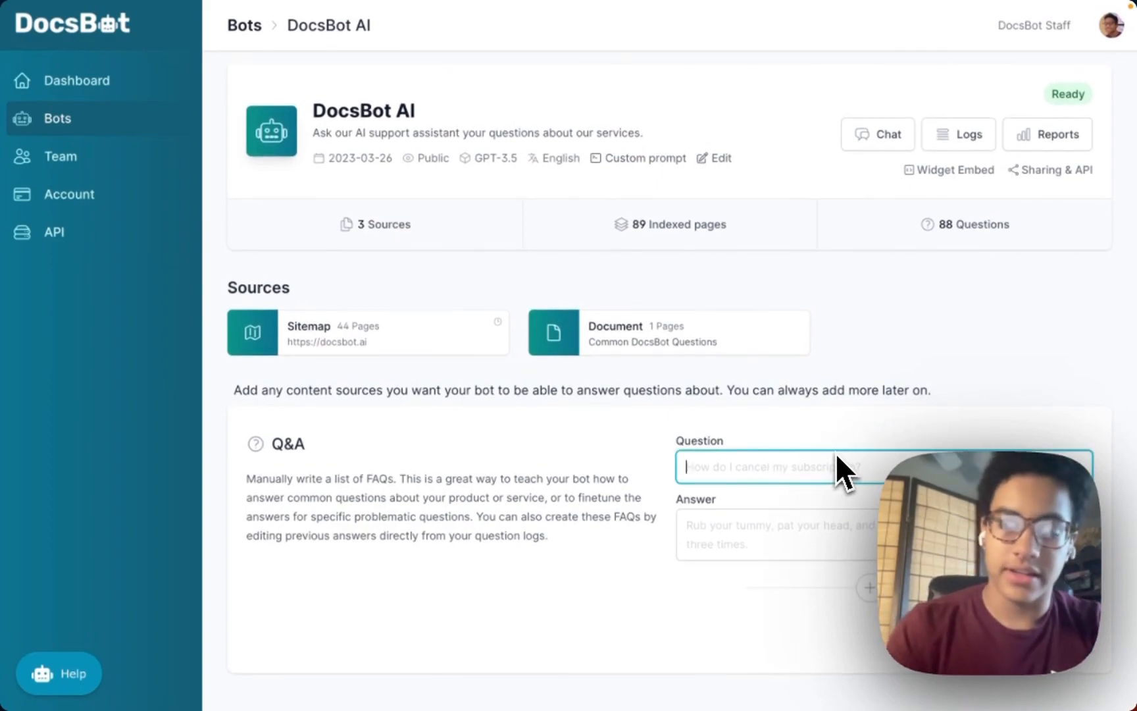
text(How do I cancel my s)
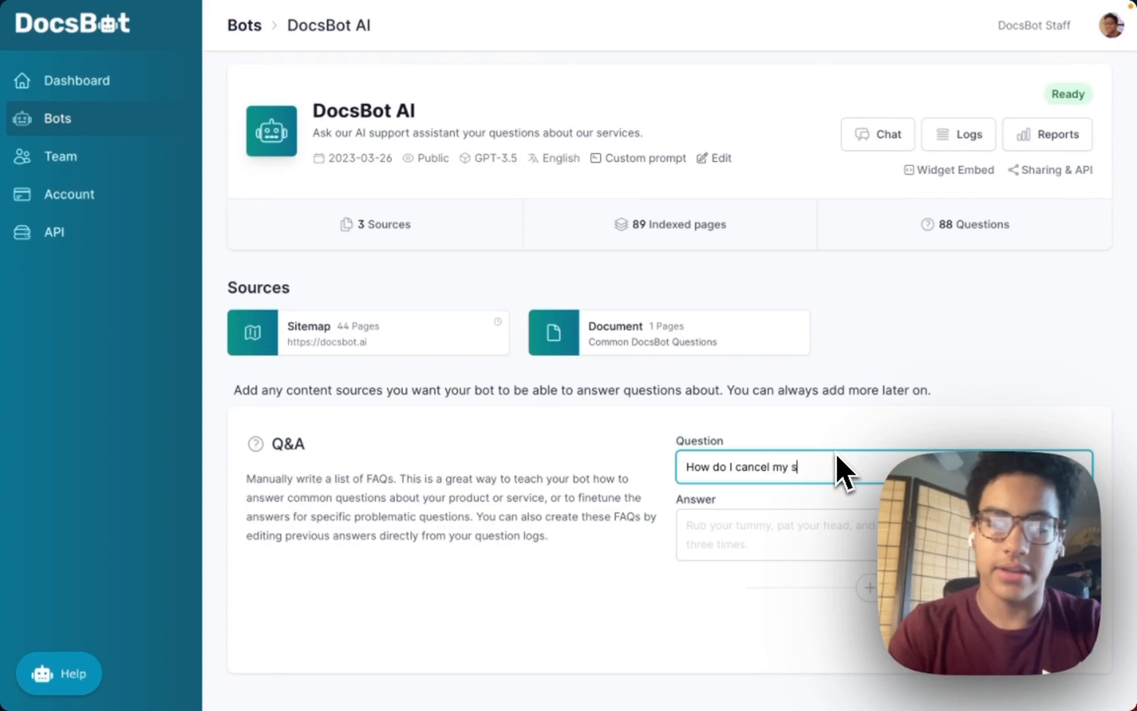
text(ubscription?)
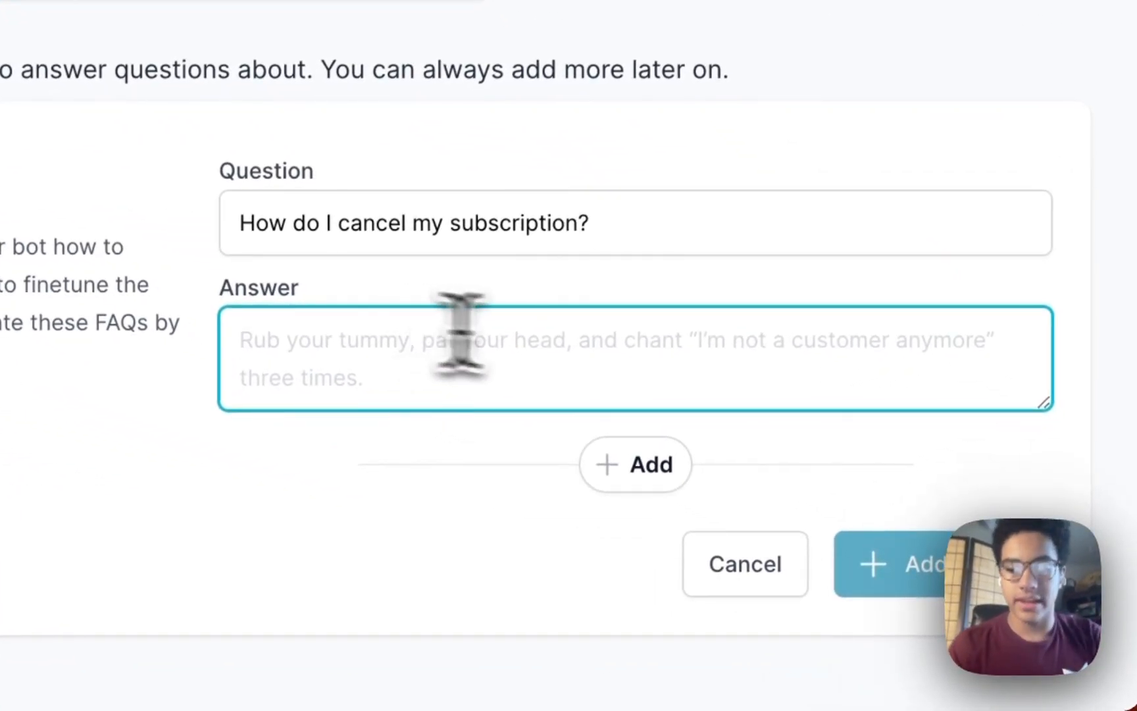
text(j)
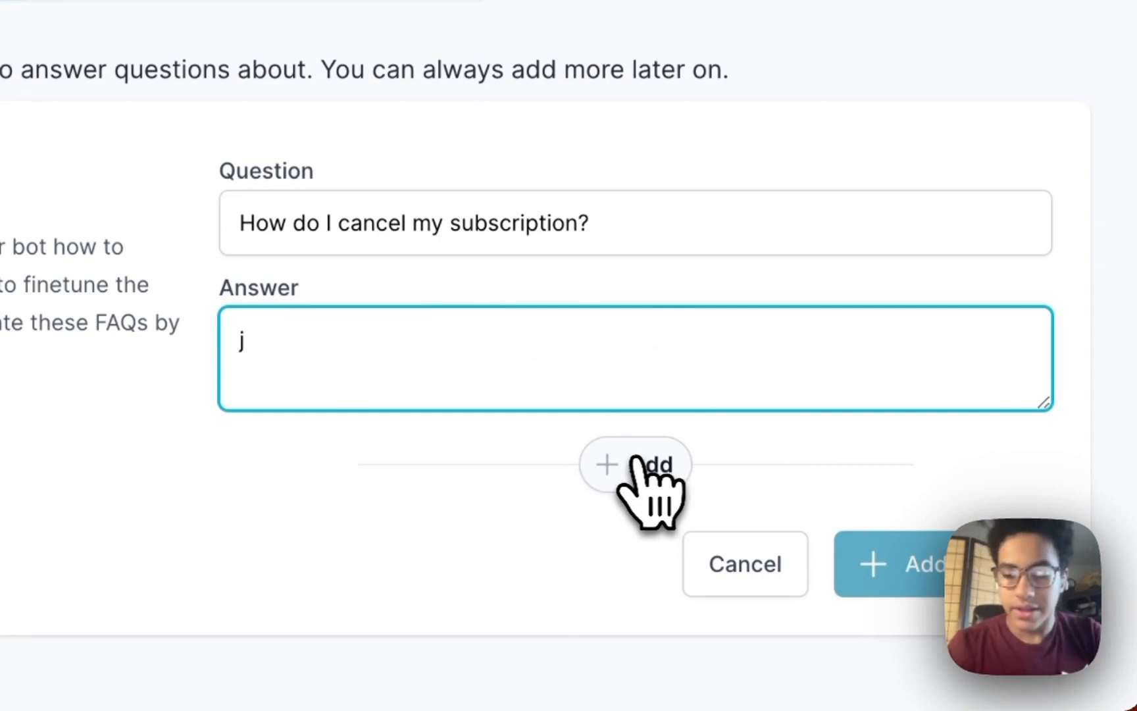
click(634, 464)
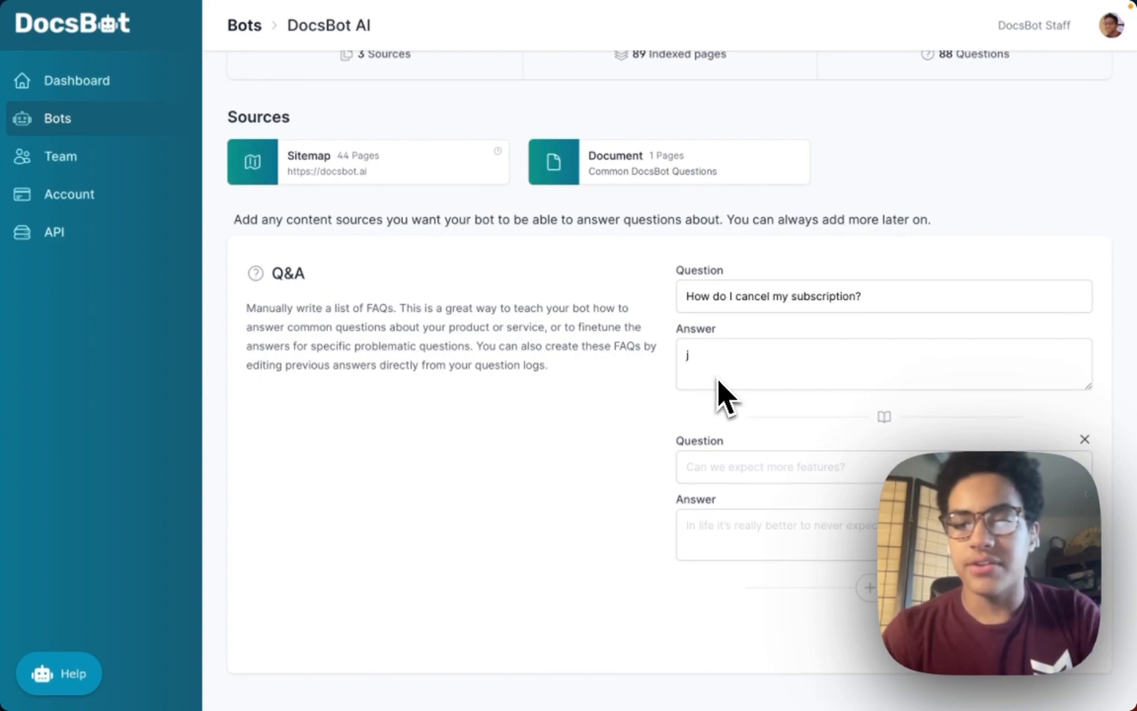
mouse_move(783, 398)
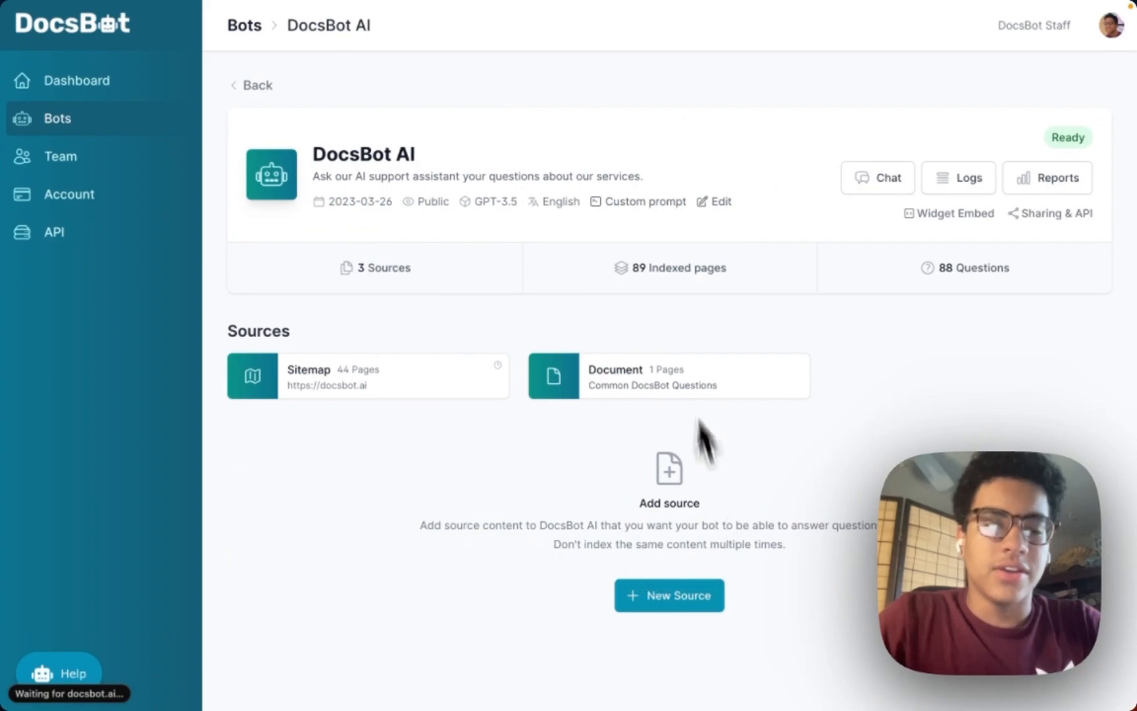
mouse_move(848, 356)
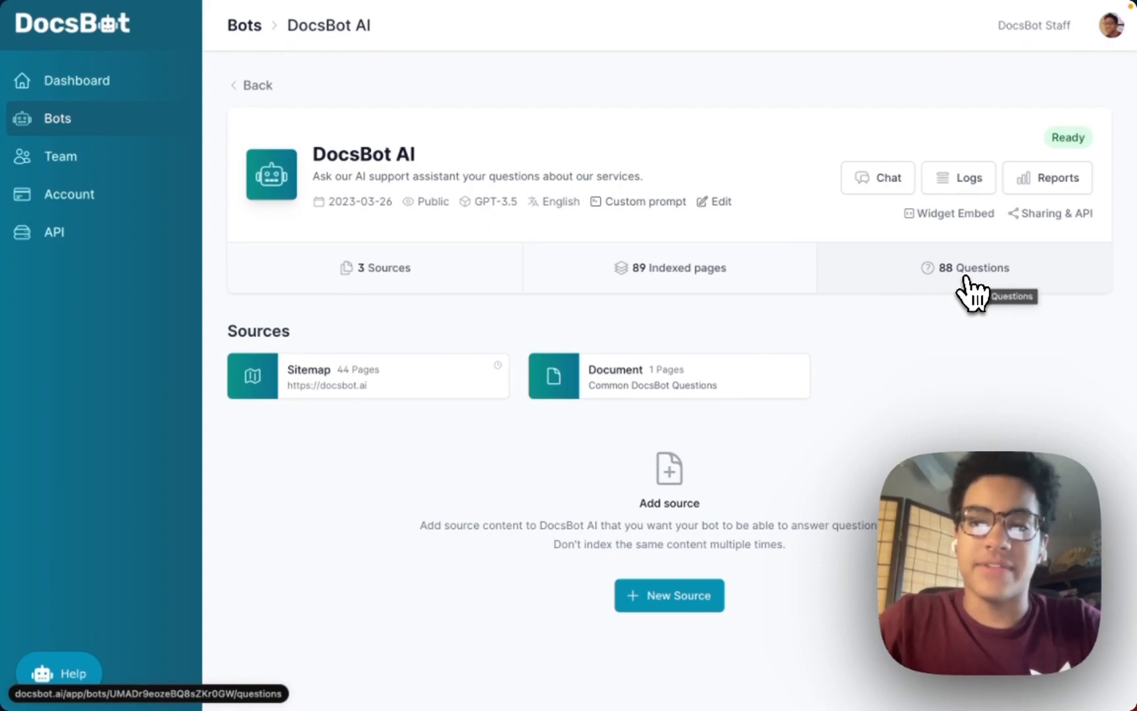
mouse_move(1081, 315)
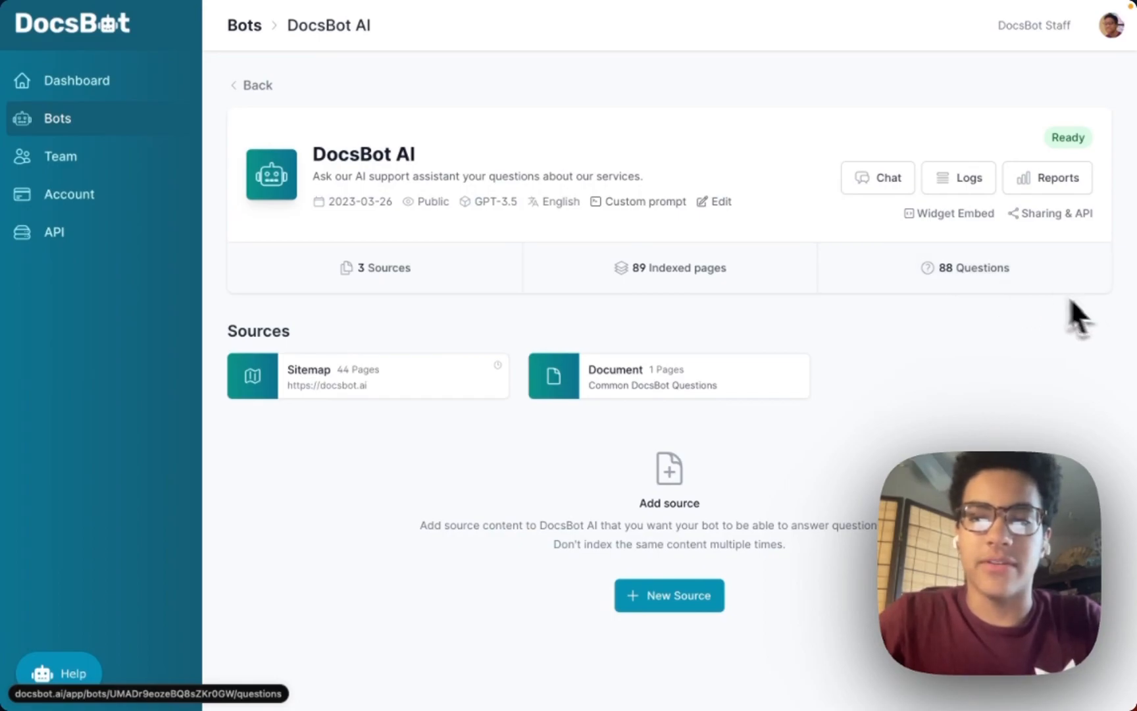
Open the bot's 88 Questions log and scroll to the correction-feature entry
click(965, 268)
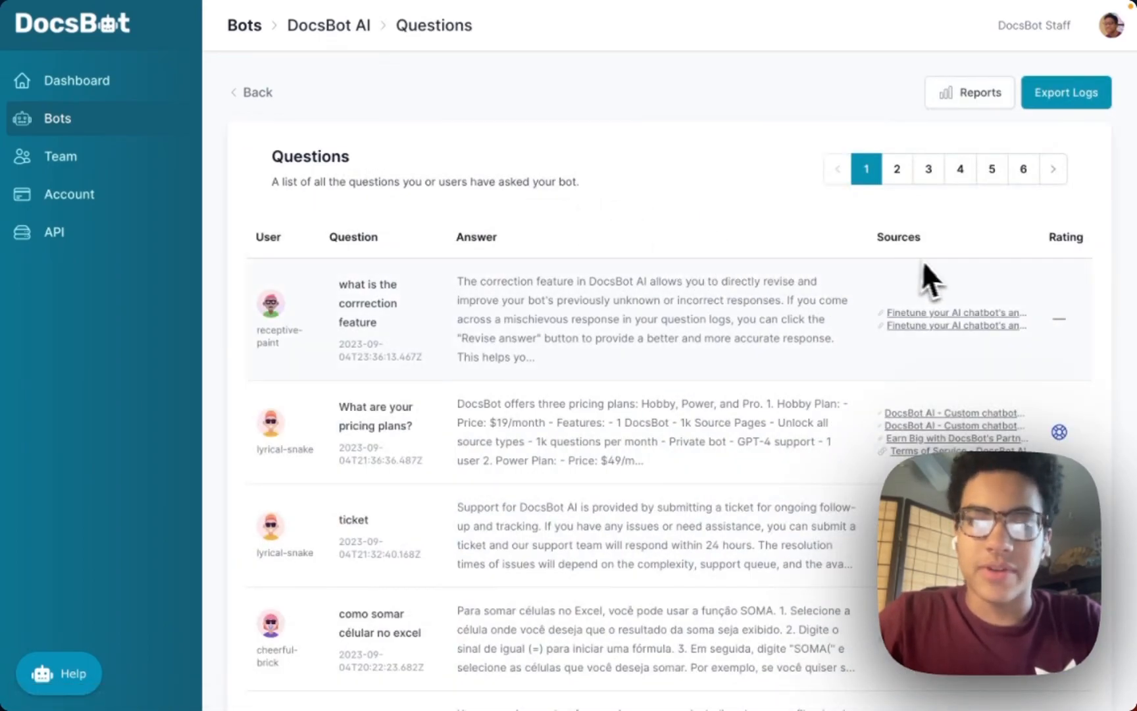
scroll(down, 3)
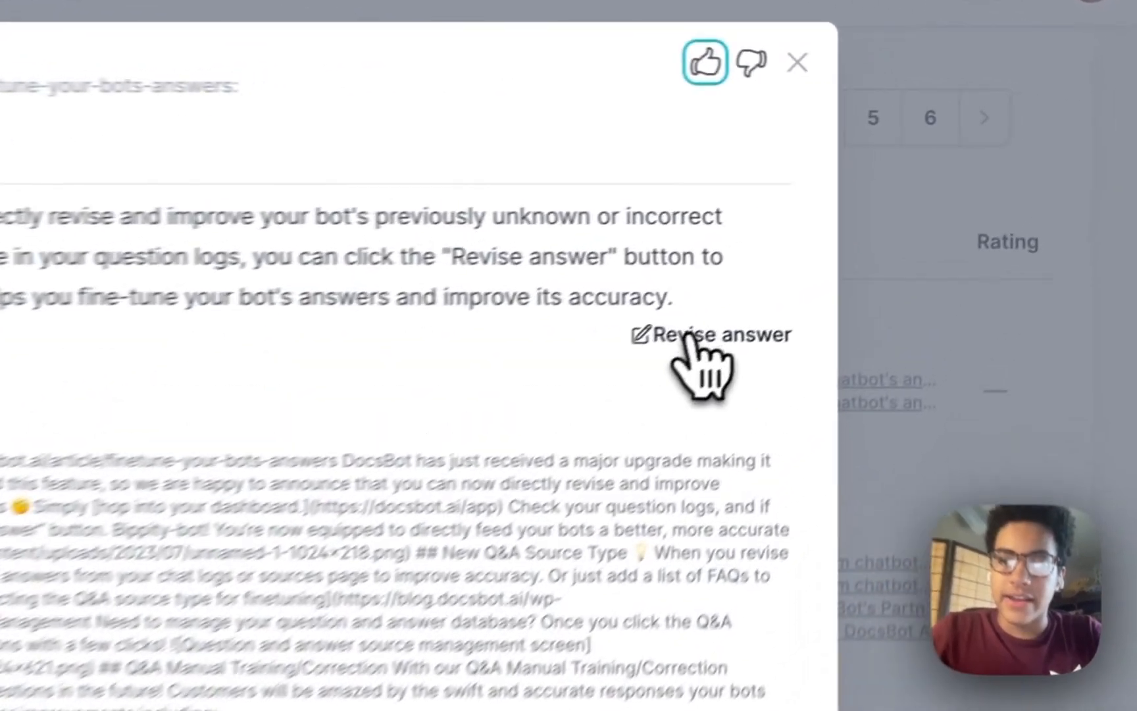
Open Revise Answer for the correction-feature question and scroll through its existing answer
click(711, 334)
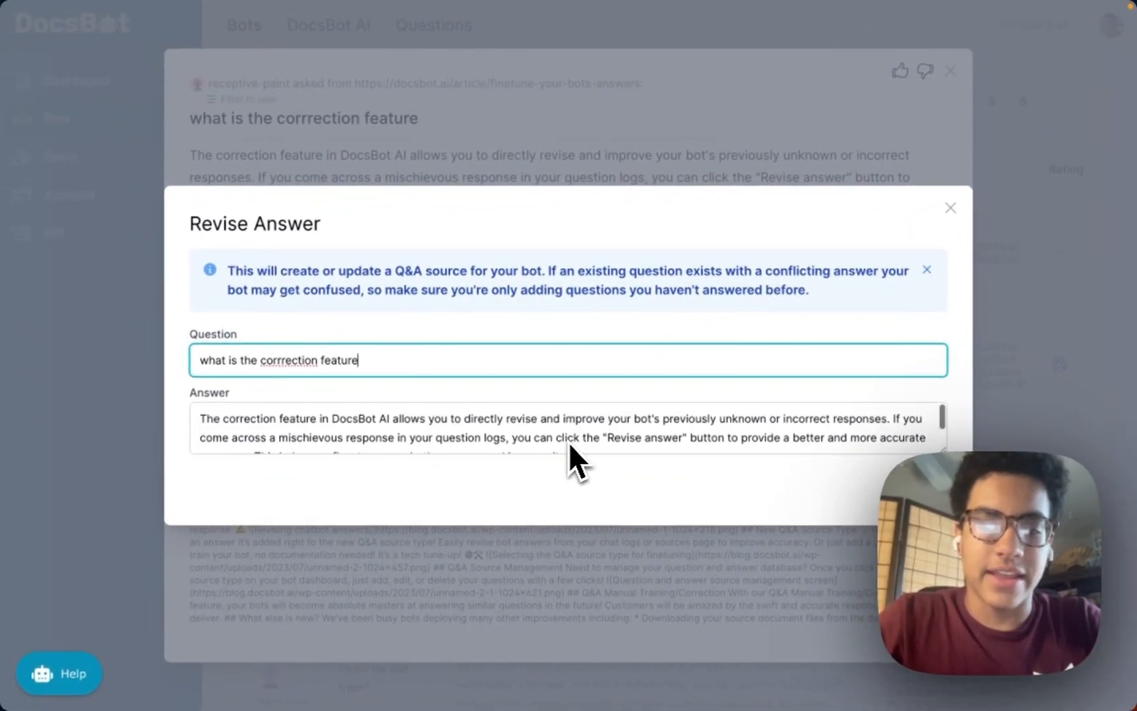
scroll(down, 3)
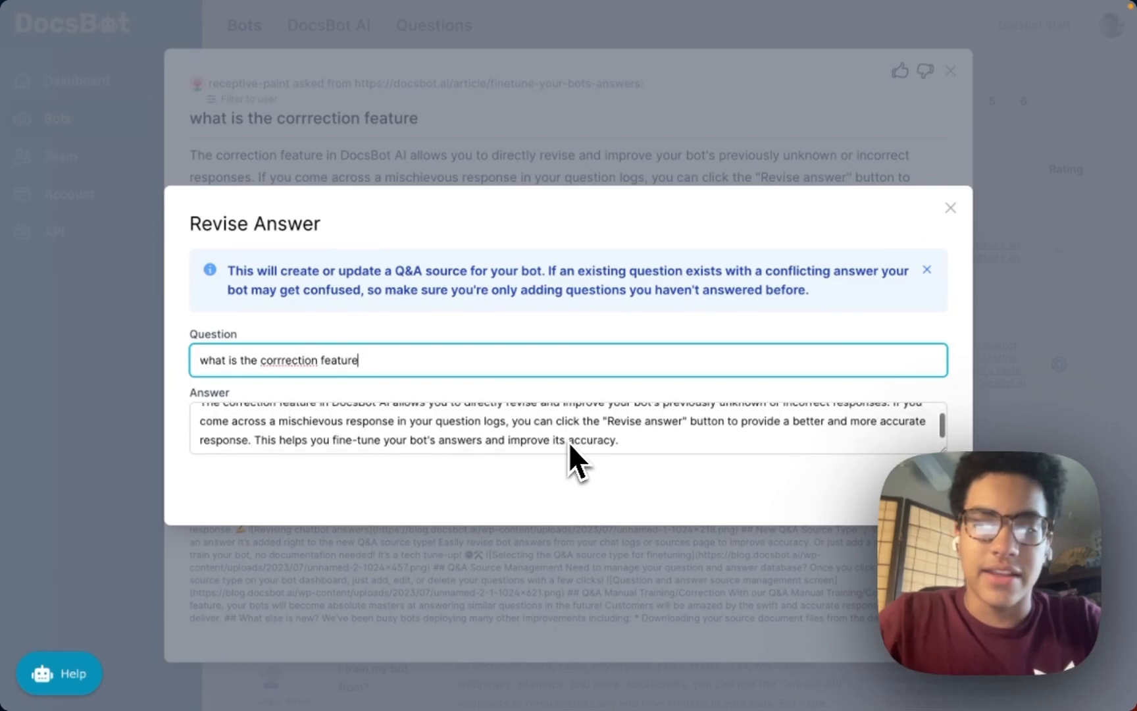